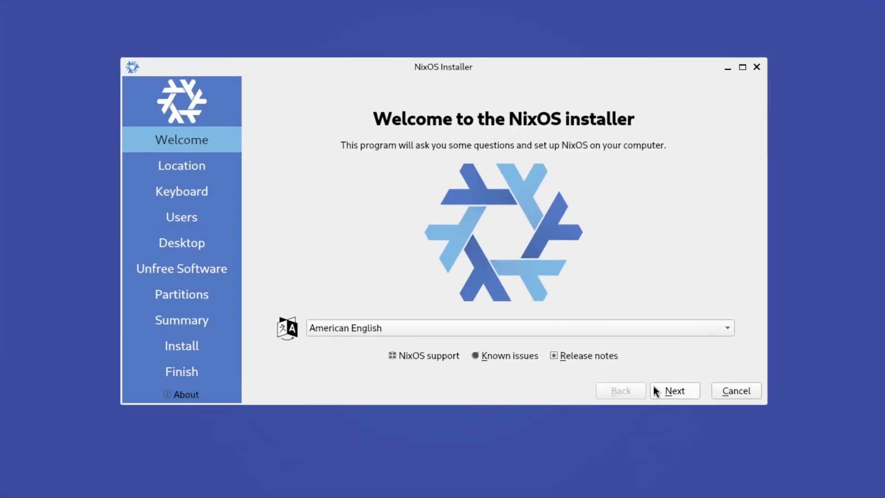
Step: Accept Europe/Athens time zone, erase the entire 60 GiB disk, and install NixOS
{"action": "left_click", "coordinate": [673, 389]}
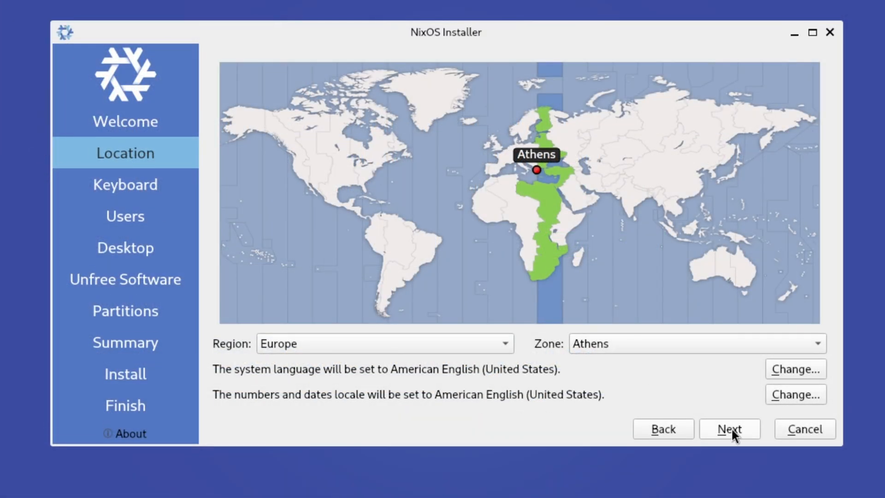
{"action": "left_click", "coordinate": [729, 429]}
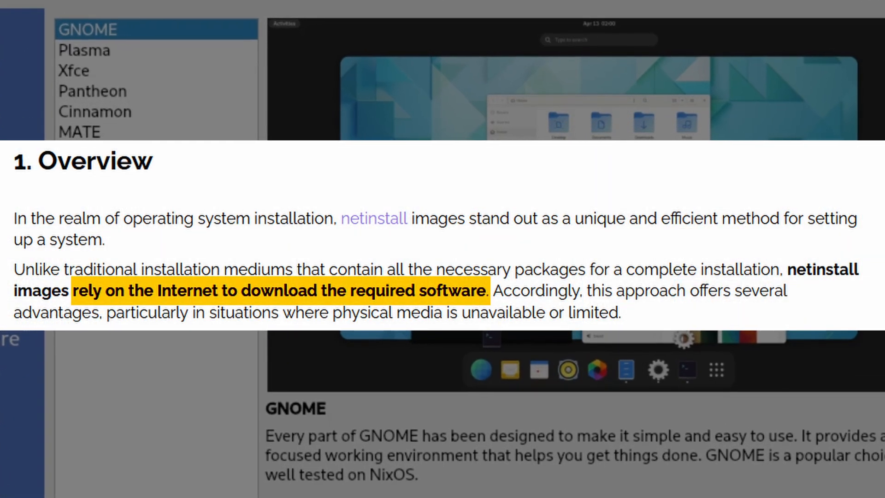
{"action": "scroll", "scroll_direction": "down", "scroll_amount": 3}
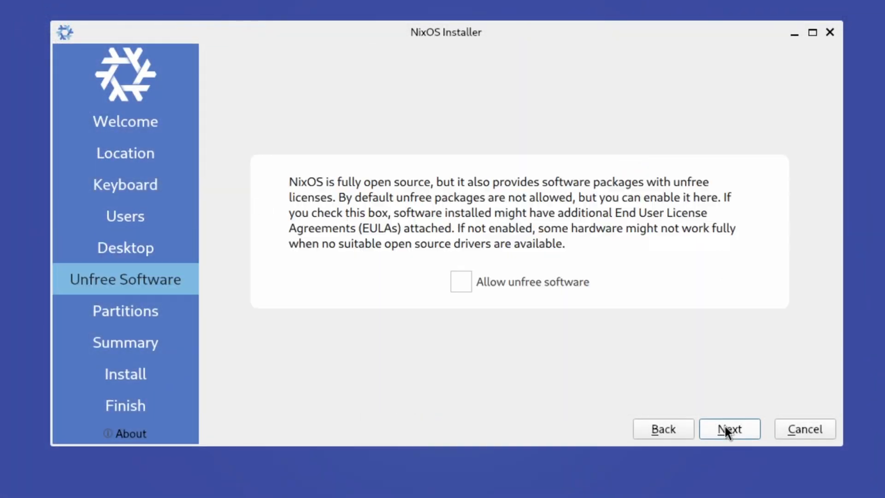
{"action": "left_click", "coordinate": [728, 428]}
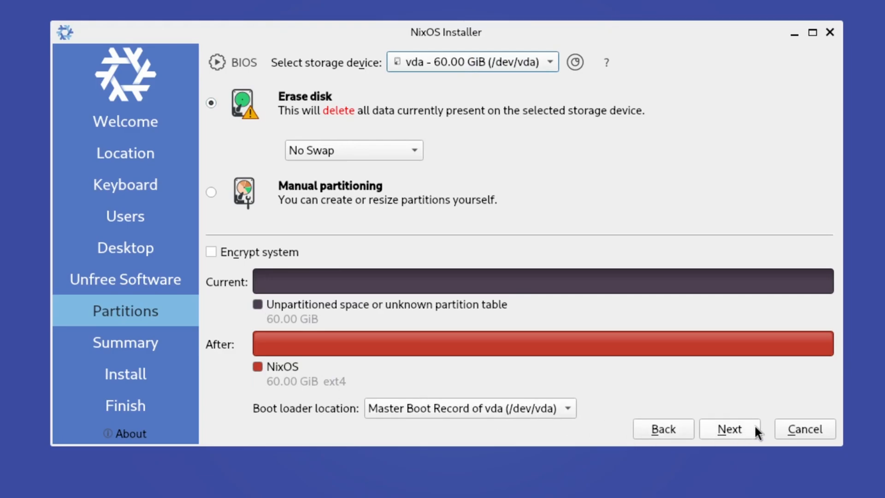
{"action": "left_click", "coordinate": [728, 429]}
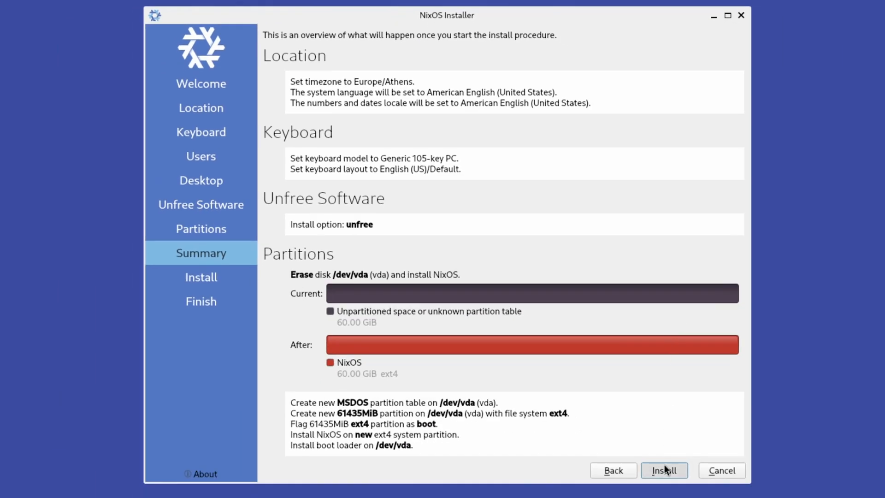
{"action": "left_click", "coordinate": [664, 470]}
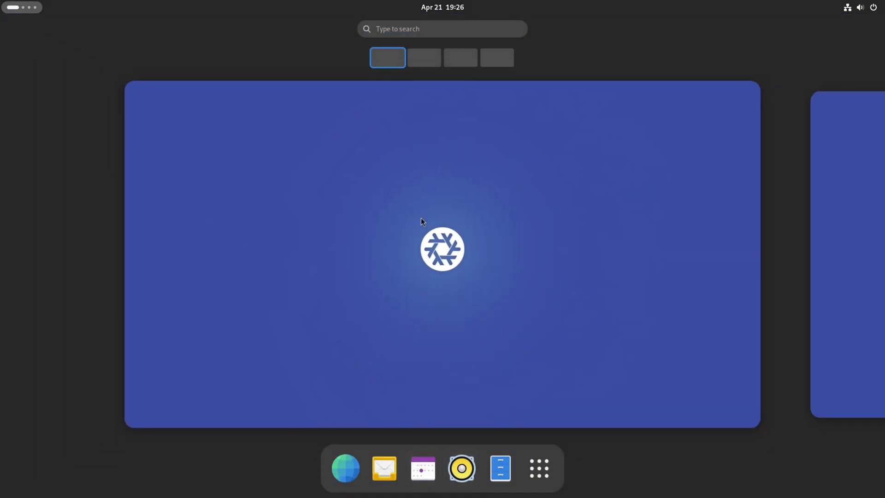
Step: Launch Console and edit /etc/nixos/configuration.nix with sudo nano
{"action": "type", "text": "term"}
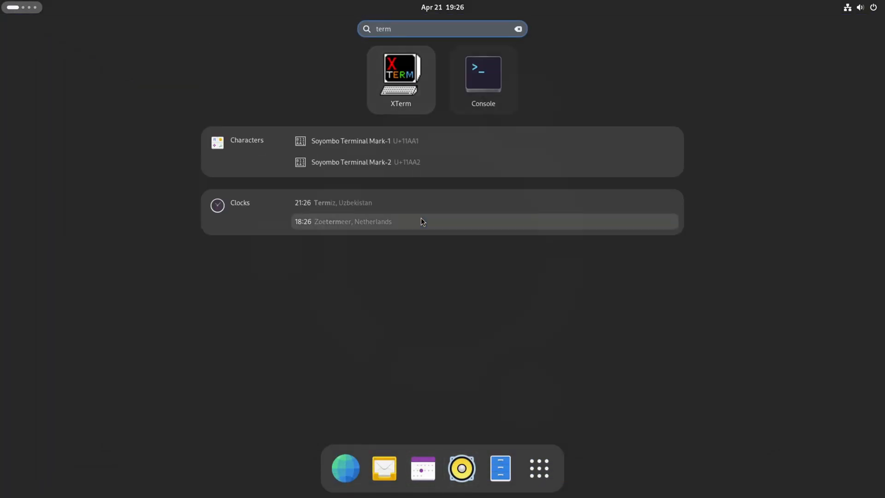
{"action": "left_click", "coordinate": [483, 78]}
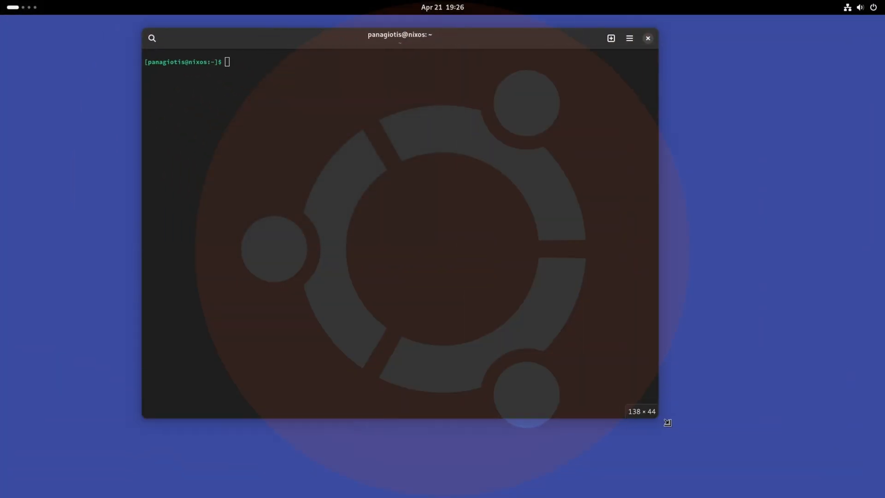
{"action": "type", "text": "sudo nano /etc/nixos/configuration.nix"}
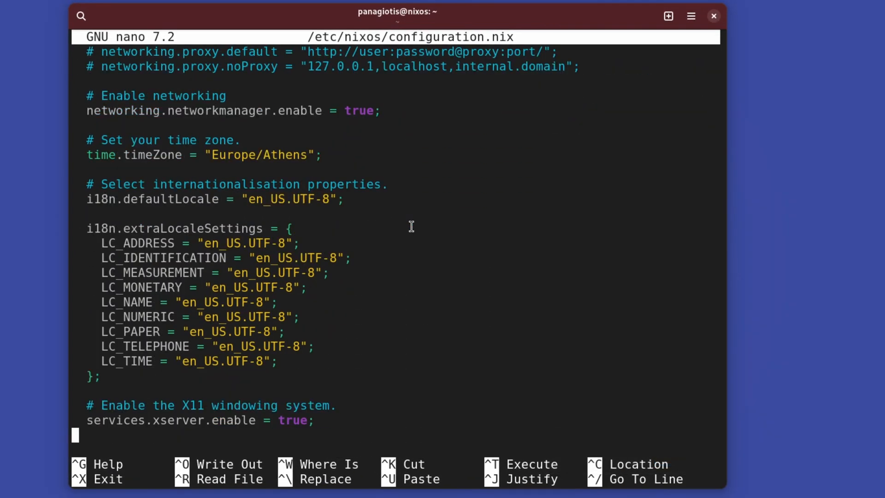
{"action": "scroll", "scroll_direction": "down", "scroll_amount": 3}
{"action": "type", "text": "sudo nixos-rebuild"}
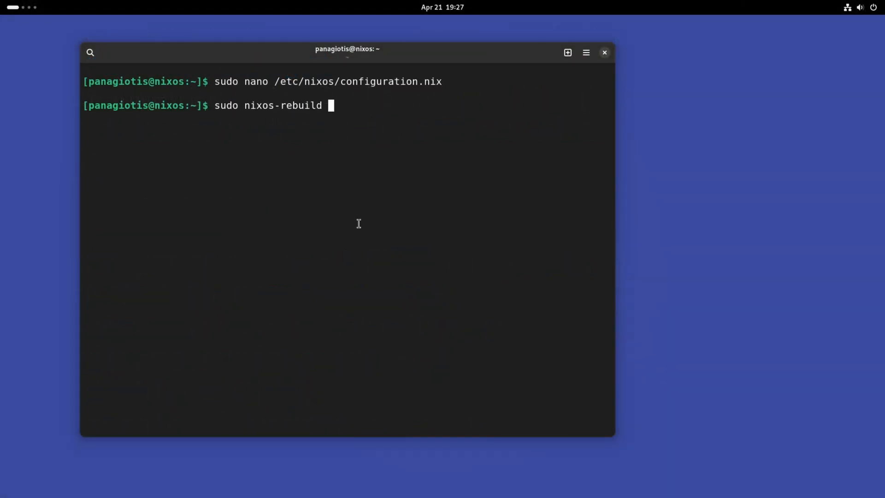
Step: Run nixos-rebuild switch, then reopen /etc/nixos/configuration.nix in nano
{"action": "type", "text": "switch"}
{"action": "type", "text": "vim"}
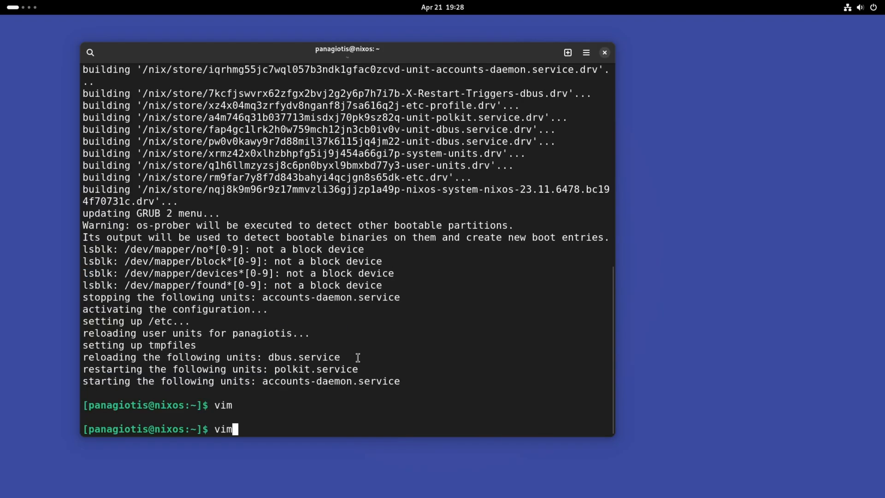
{"action": "type", "text": "sudo nano /etc/nixos/configuration.nix"}
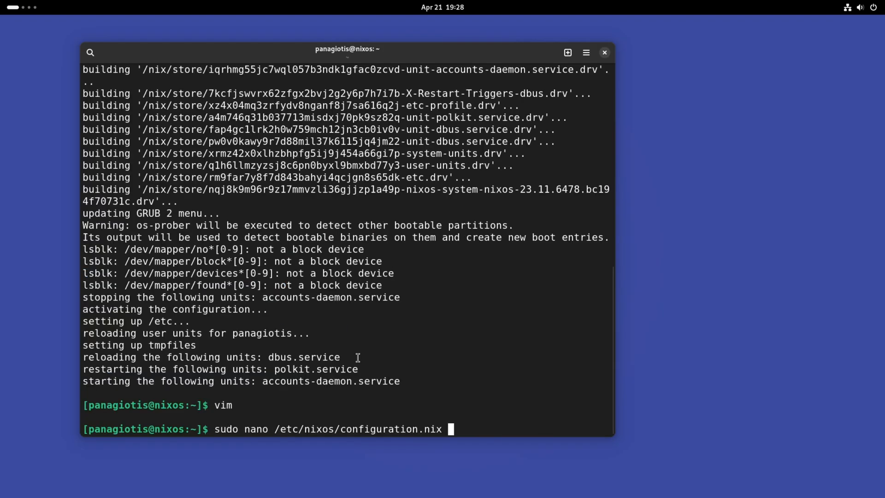
{"action": "key", "text": "Return"}
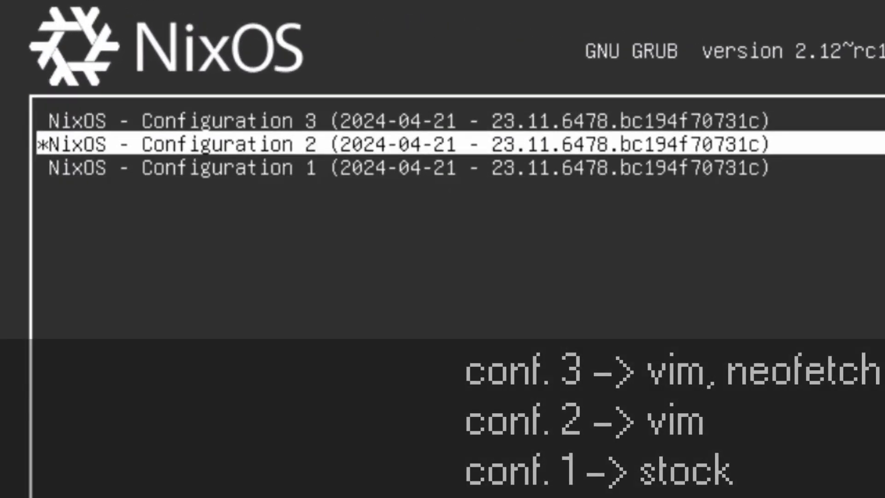
Step: Select NixOS - Configuration 3 in the GRUB menu and boot it
{"action": "key", "text": "Up"}
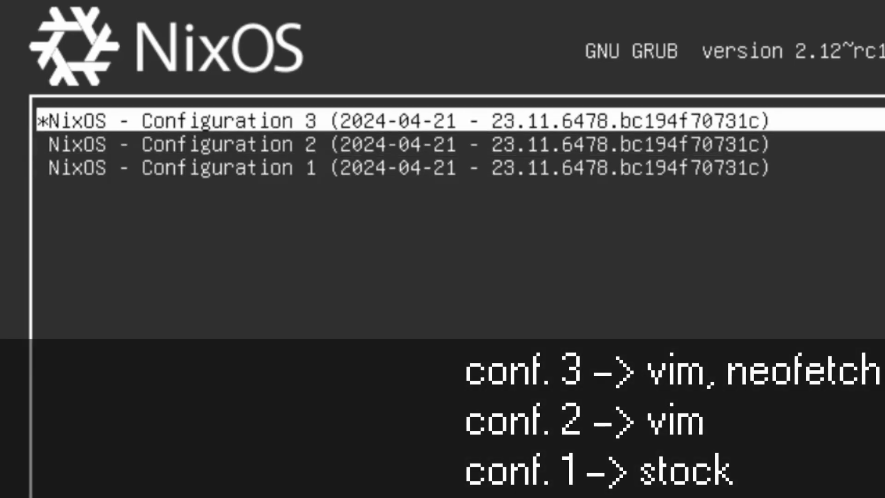
{"action": "key", "text": "Return"}
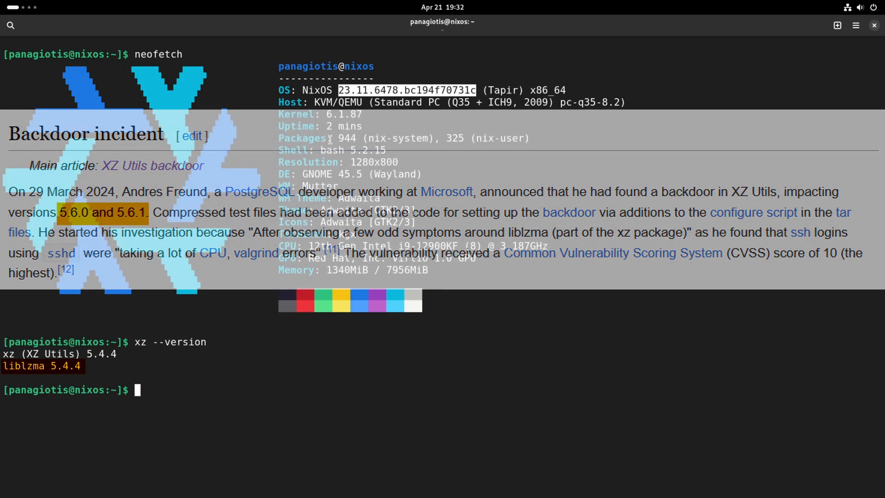
Step: Clear the terminal after checking neofetch and xz --version output
{"action": "type", "text": "clear"}
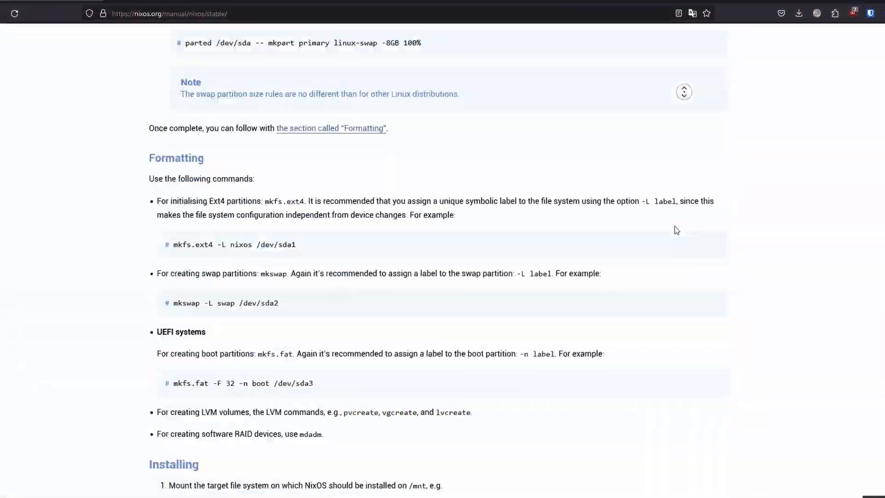
Step: Scroll the NixOS manual from Formatting and Installing down to image.repart
{"action": "scroll", "scroll_direction": "down", "scroll_amount": 3}
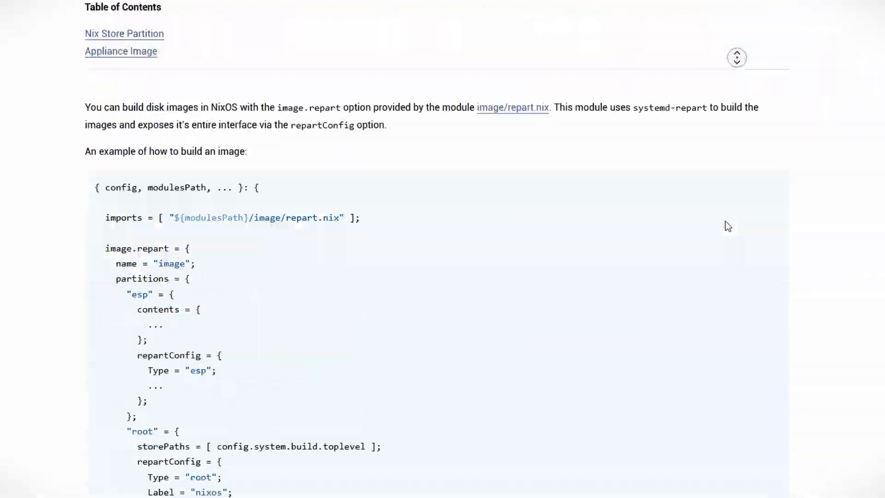
{"action": "scroll", "scroll_direction": "down", "scroll_amount": 3}
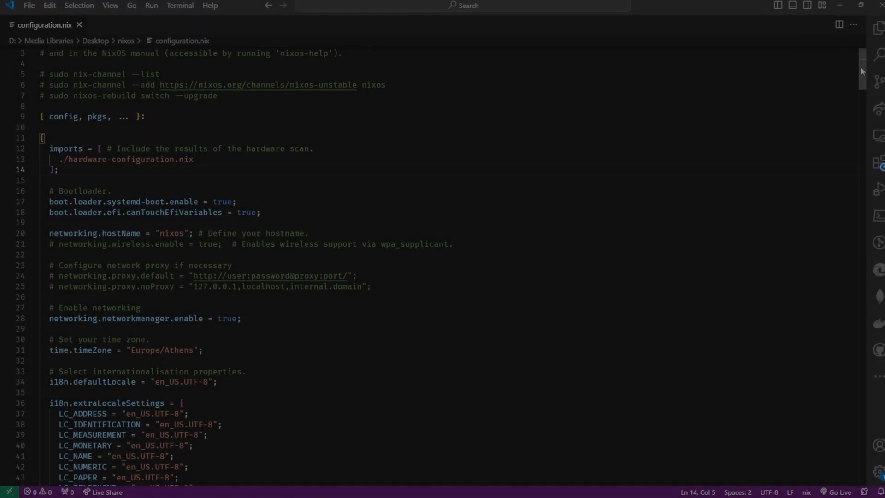
{"action": "scroll", "scroll_direction": "down", "scroll_amount": 3}
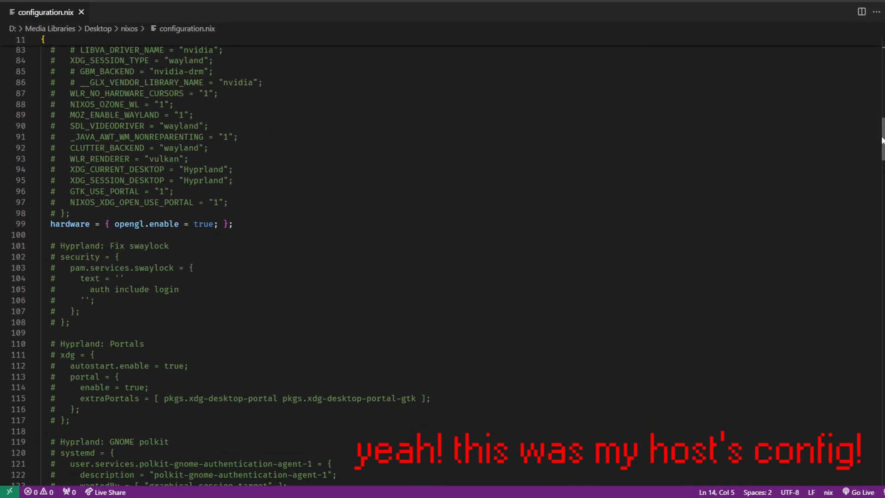
{"action": "scroll", "scroll_direction": "down", "scroll_amount": 3}
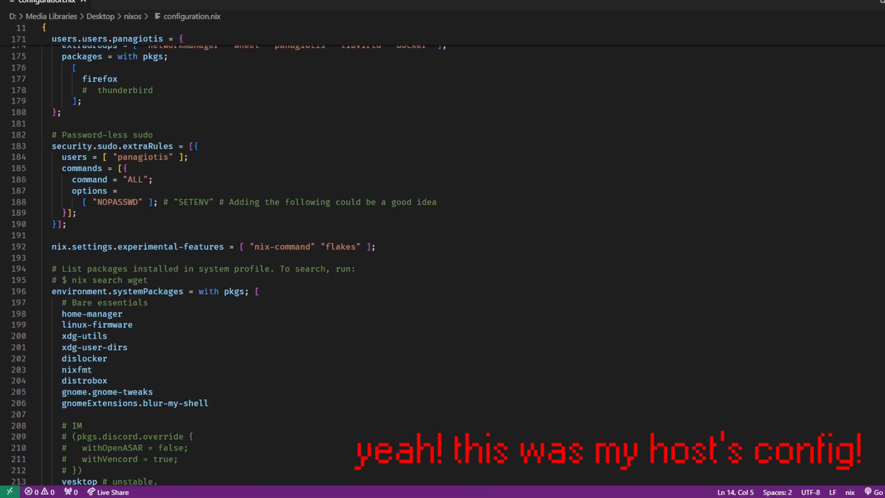
{"action": "scroll", "scroll_direction": "down", "scroll_amount": 3}
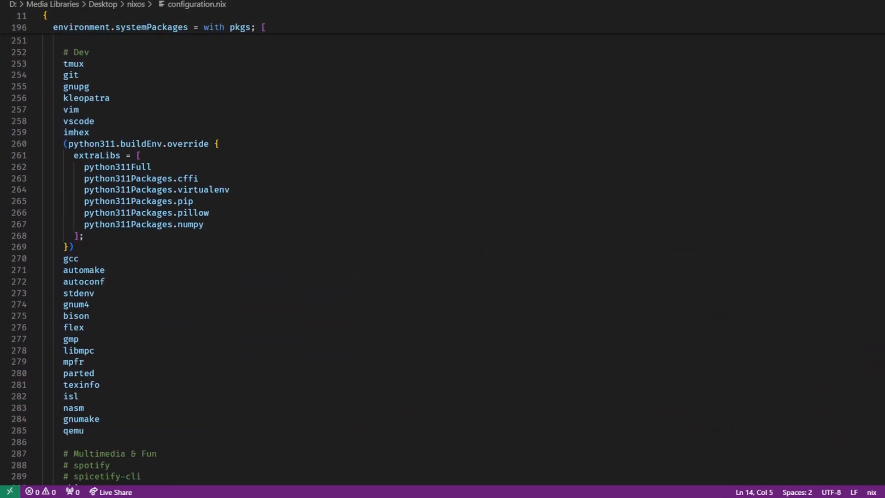
{"action": "scroll", "scroll_direction": "down", "scroll_amount": 3}
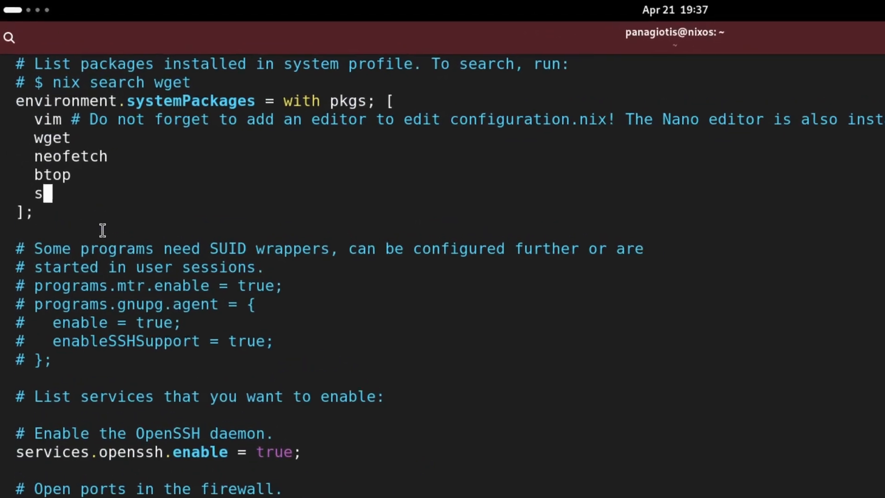
Step: Type the line 'team # <- like this' into the packages list in Vim
{"action": "type", "text": "team # <- like this"}
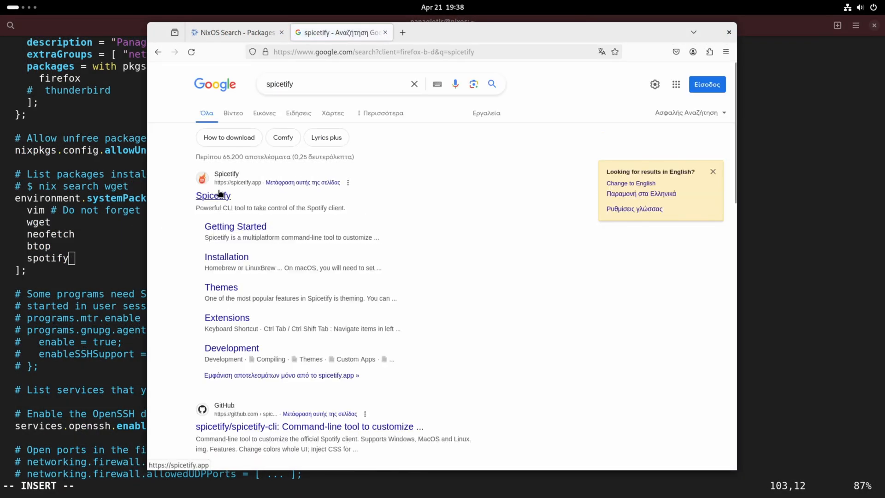
Step: Open the spicetify.app result from the Google search
{"action": "left_click", "coordinate": [309, 426]}
{"action": "type", "text": "sudo ls -l /etc/nixos/"}
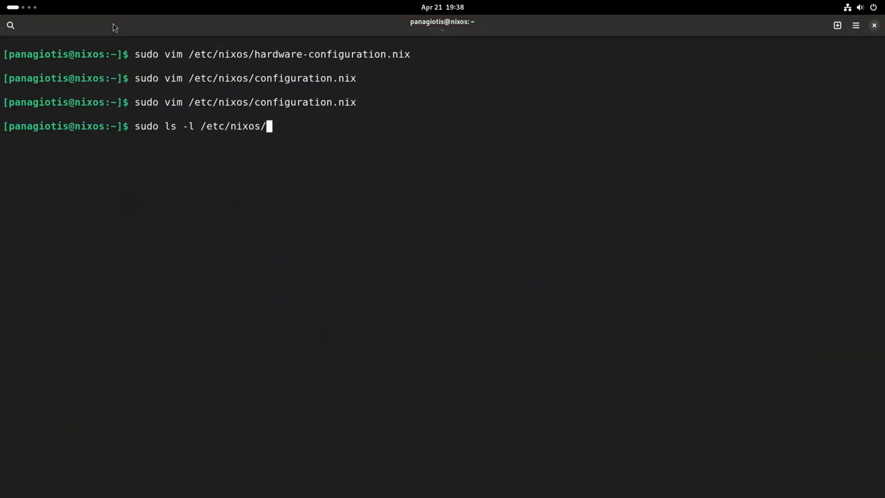
Step: Run the rebuild, wait for downloads, then check installed packages with whereis
{"action": "key", "text": "Return"}
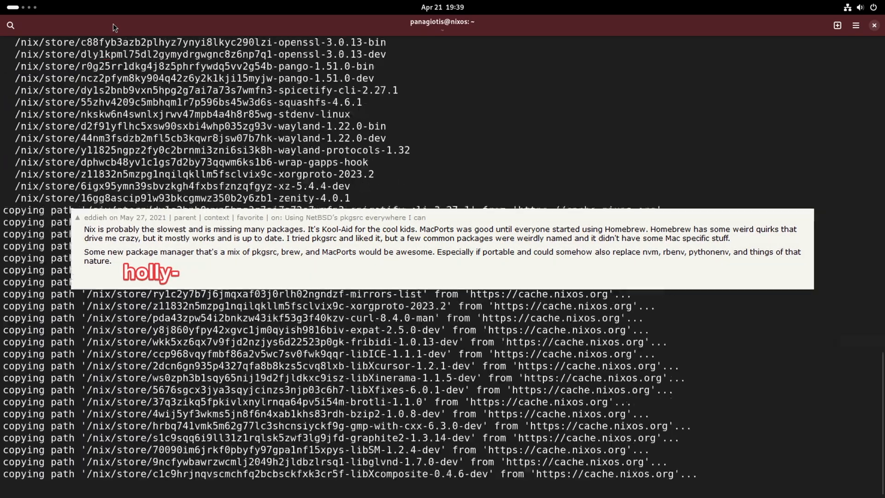
{"action": "scroll", "scroll_direction": "down", "scroll_amount": 3}
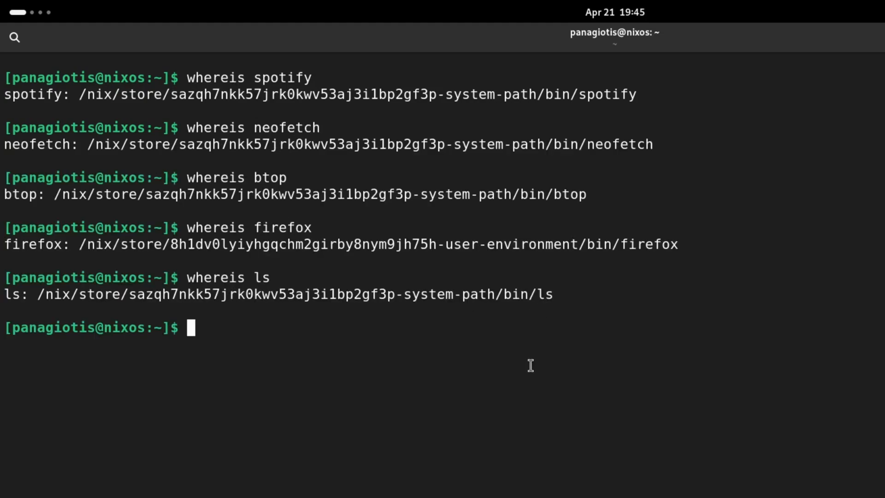
{"action": "type", "text": "whereis ca"}
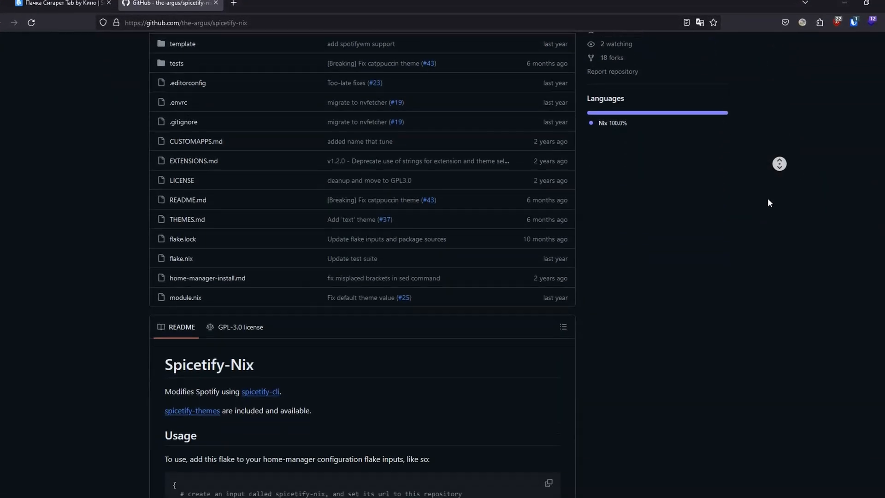
{"action": "scroll", "scroll_direction": "down", "scroll_amount": 3}
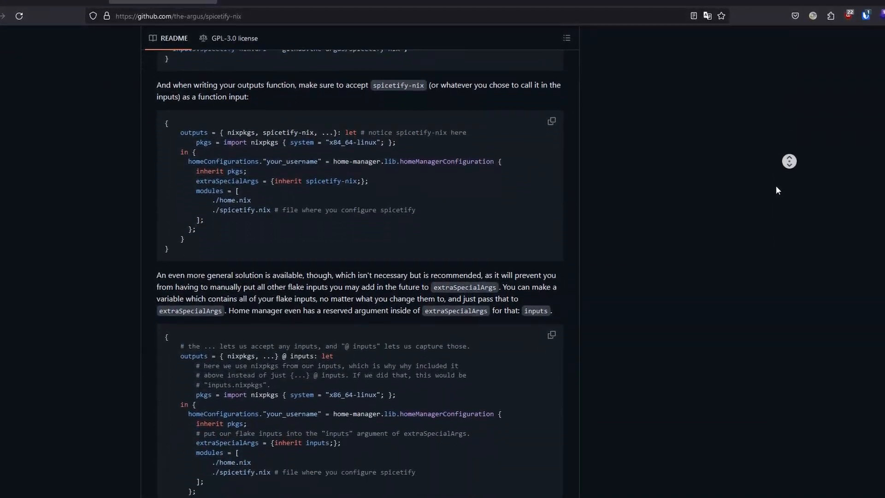
{"action": "scroll", "scroll_direction": "down", "scroll_amount": 3}
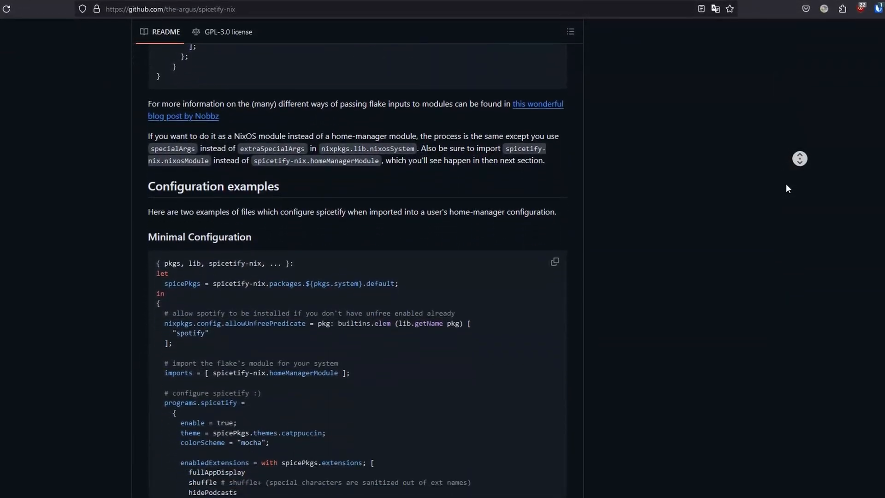
{"action": "scroll", "scroll_direction": "down", "scroll_amount": 3}
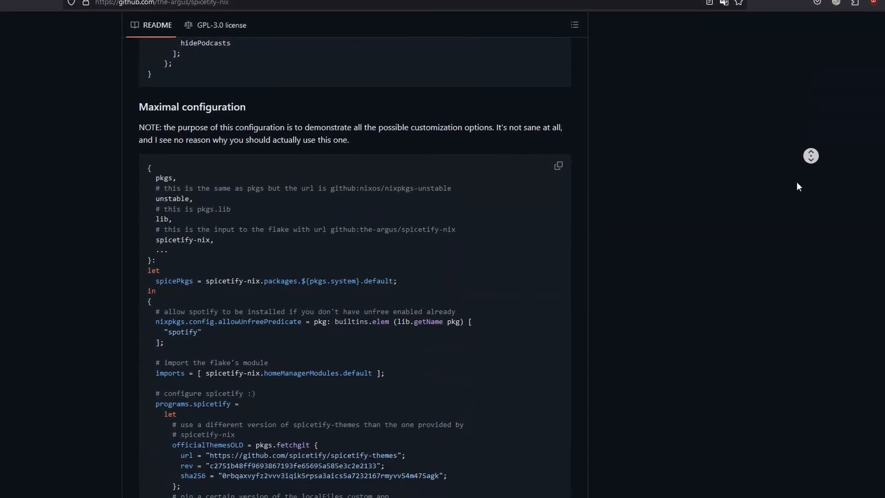
{"action": "scroll", "scroll_direction": "down", "scroll_amount": 3}
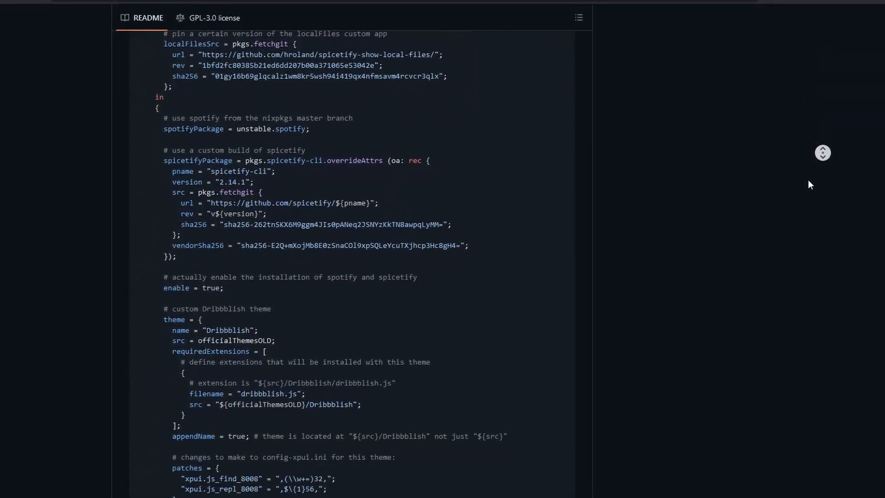
{"action": "scroll", "scroll_direction": "down", "scroll_amount": 3}
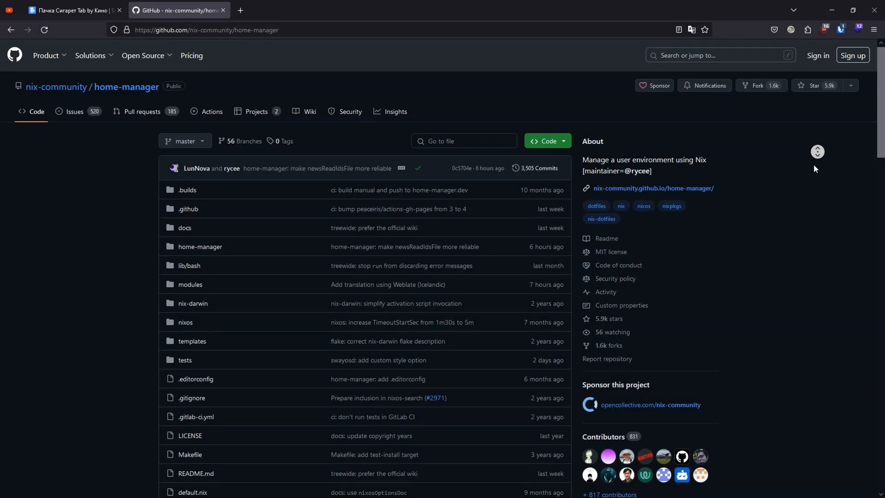
{"action": "scroll", "scroll_direction": "down", "scroll_amount": 3}
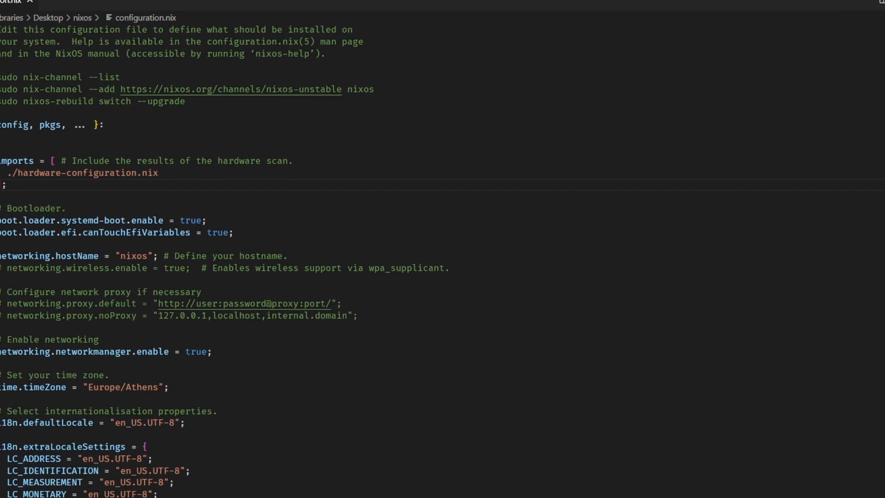
{"action": "left_click", "coordinate": [178, 10]}
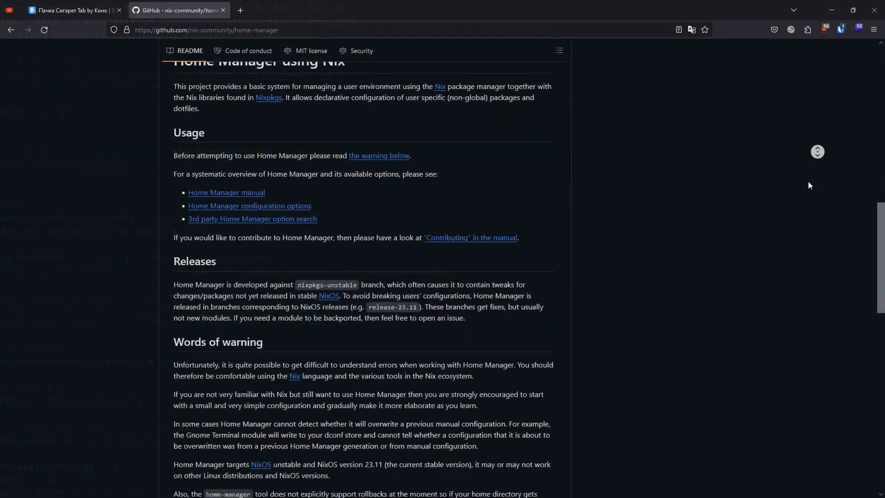
{"action": "key", "text": "ctrl+plus"}
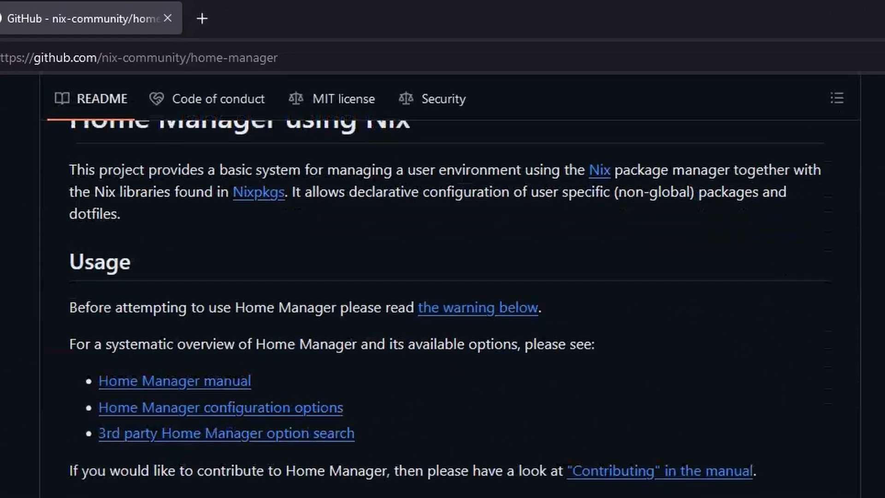
{"action": "left_click_drag", "start_coordinate": [69, 170], "coordinate": [287, 192]}
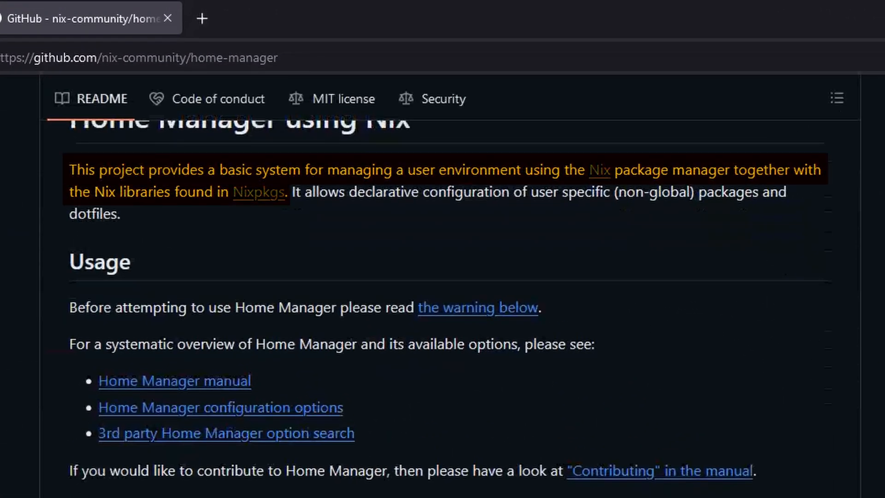
{"action": "left_click", "coordinate": [163, 10]}
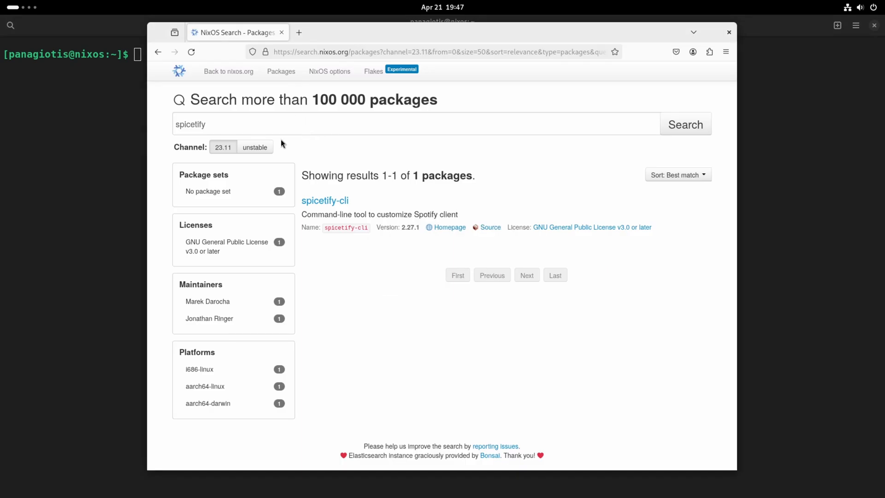
Step: Type home-manager, then reopen configuration.nix with sudo vim and the password
{"action": "type", "text": "home-manager"}
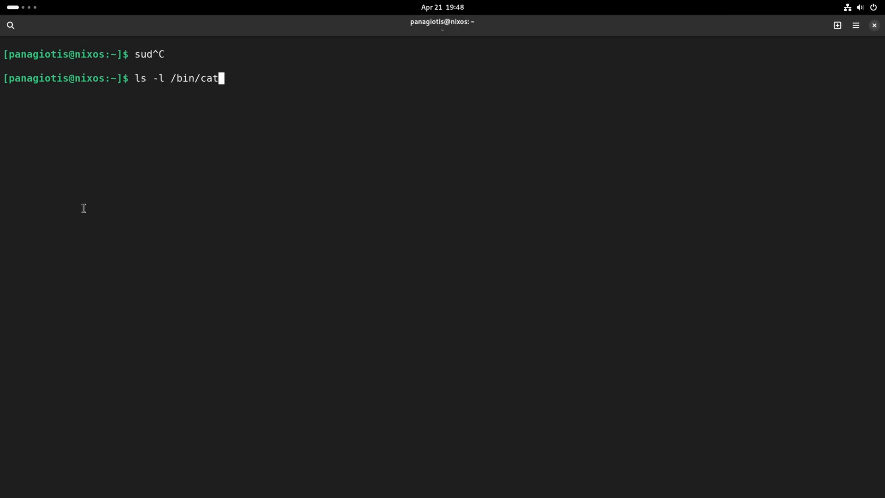
{"action": "key", "text": "Return"}
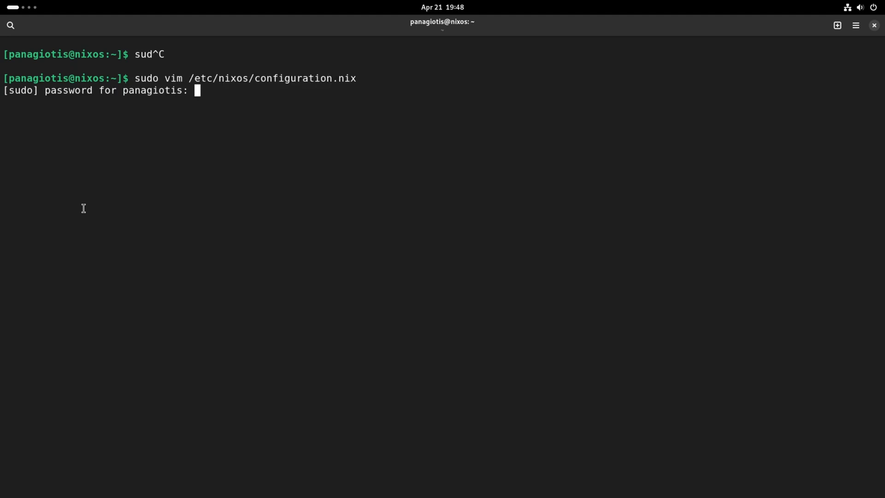
{"action": "key", "text": "Return"}
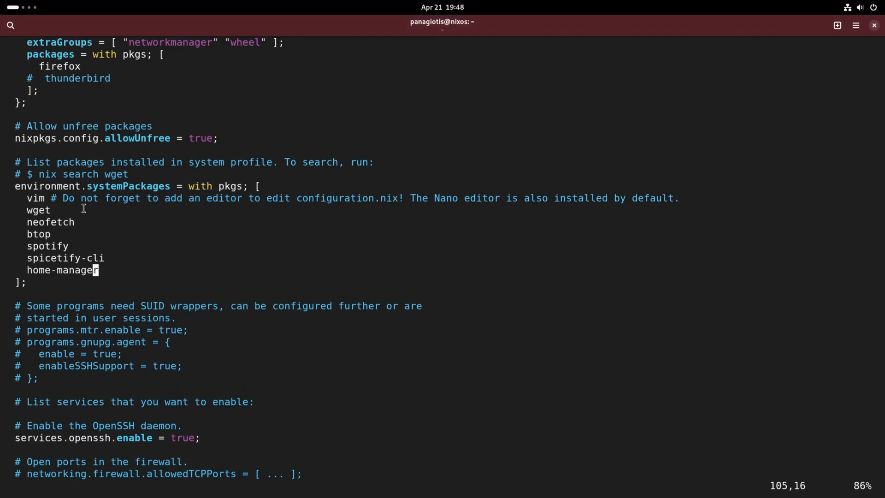